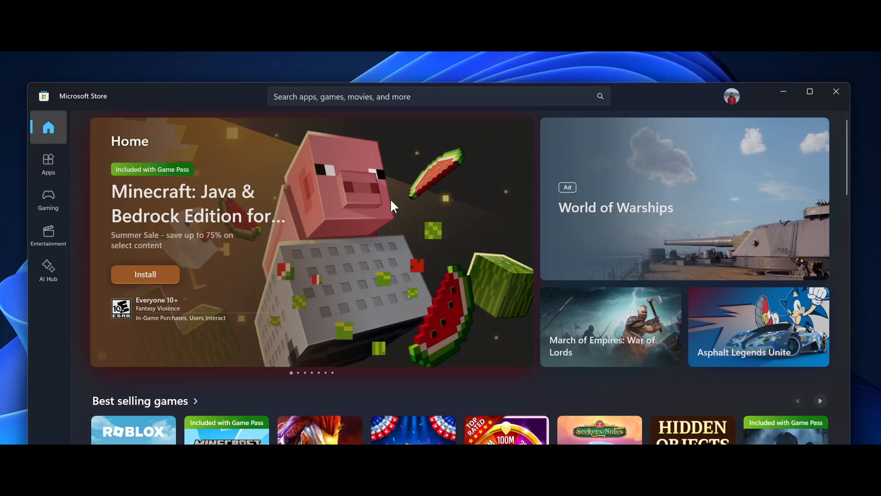
pyautogui.moveTo(581, 329)
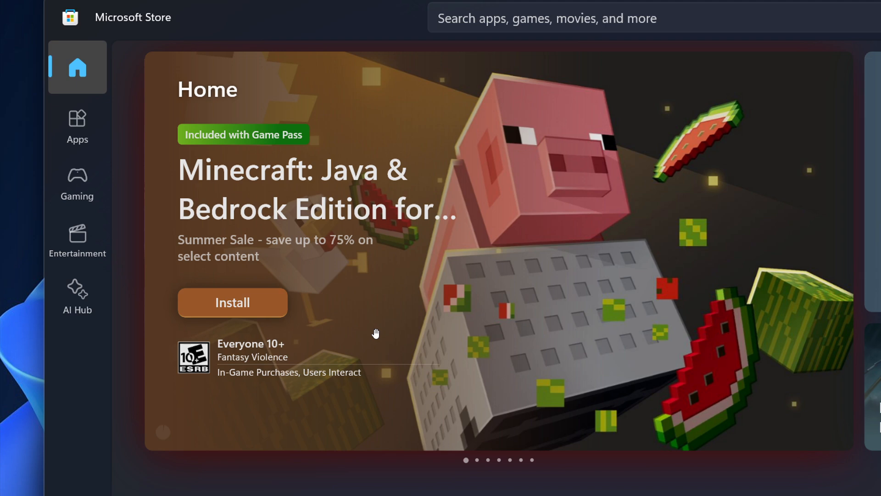
pyautogui.moveTo(148, 301)
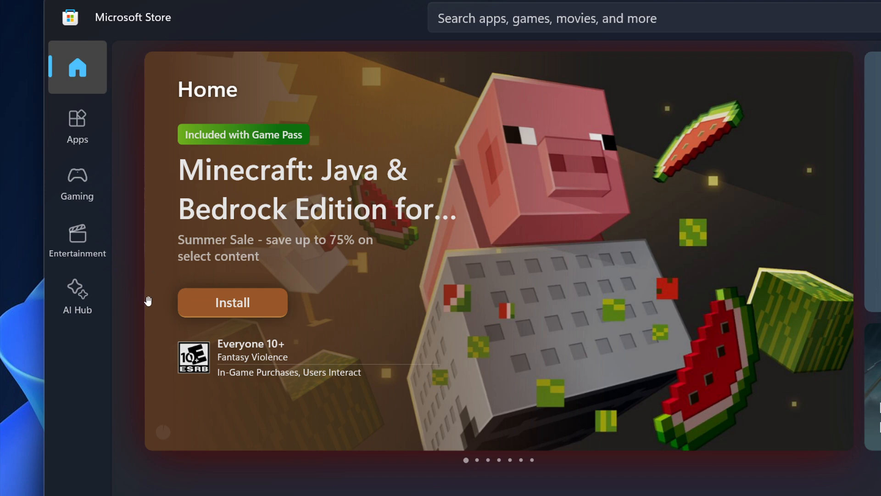
pyautogui.moveTo(381, 346)
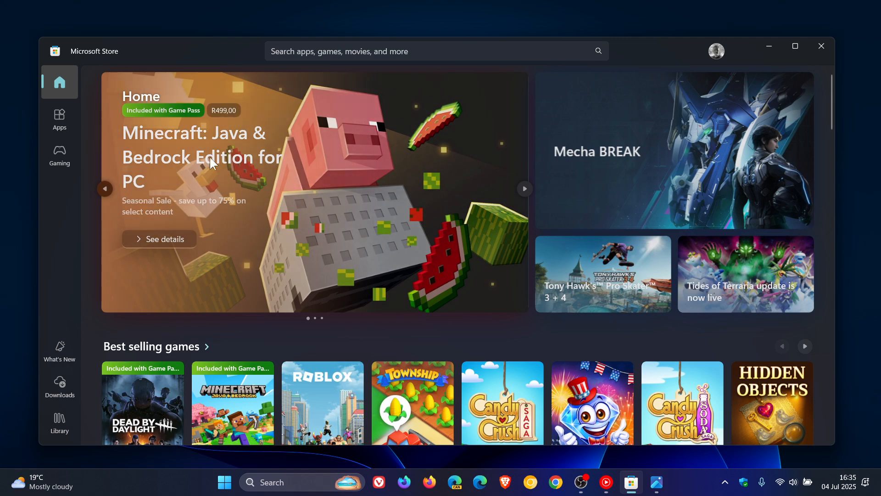
pyautogui.moveTo(172, 235)
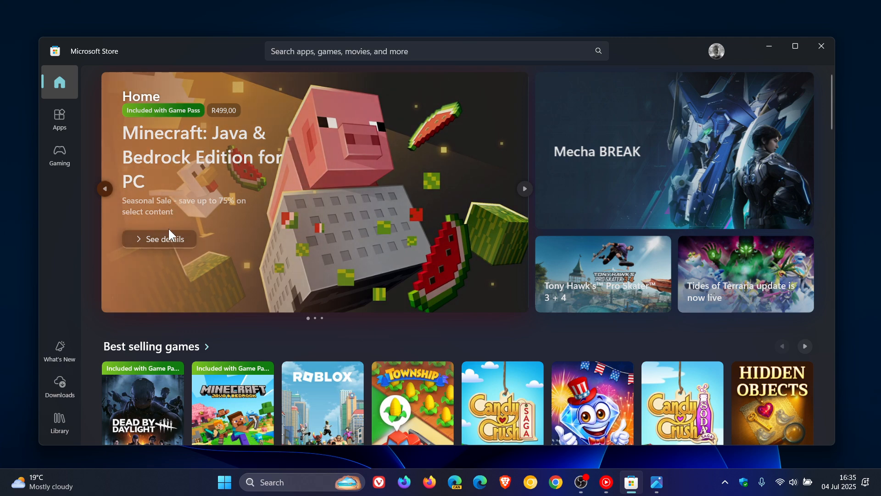
# Open See details on the featured Minecraft banner to view its product page.
pyautogui.click(165, 239)
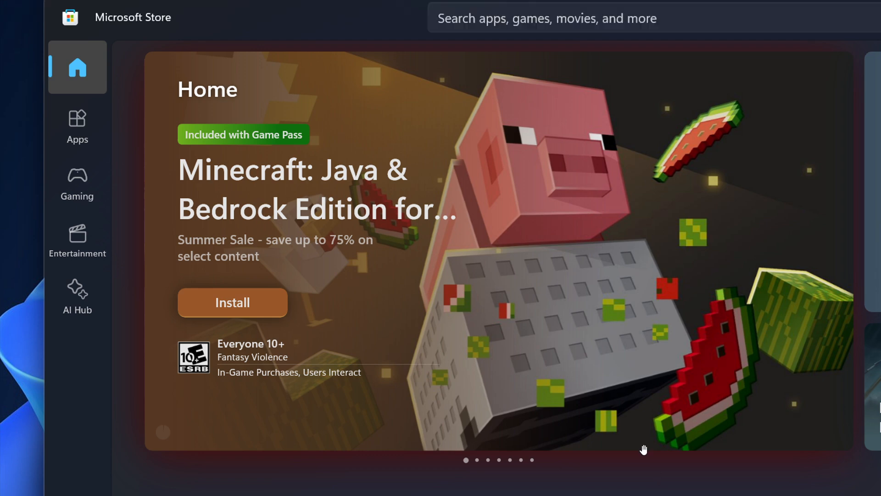
pyautogui.moveTo(139, 225)
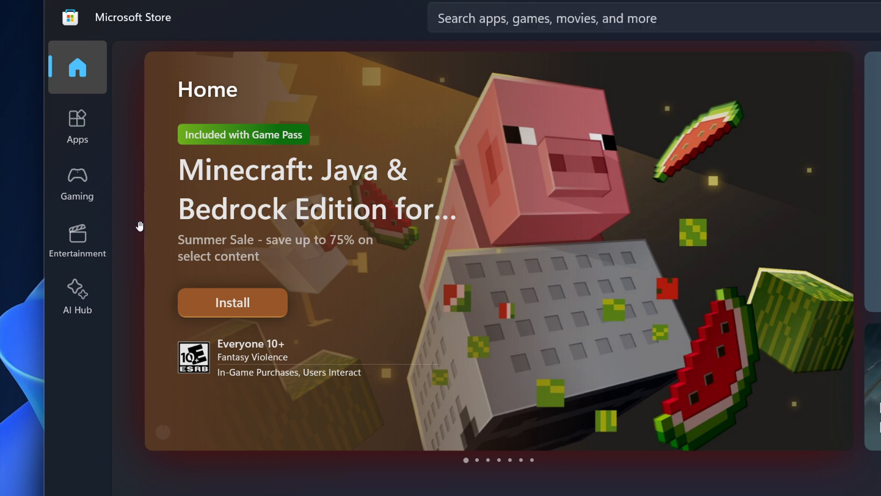
pyautogui.moveTo(500, 282)
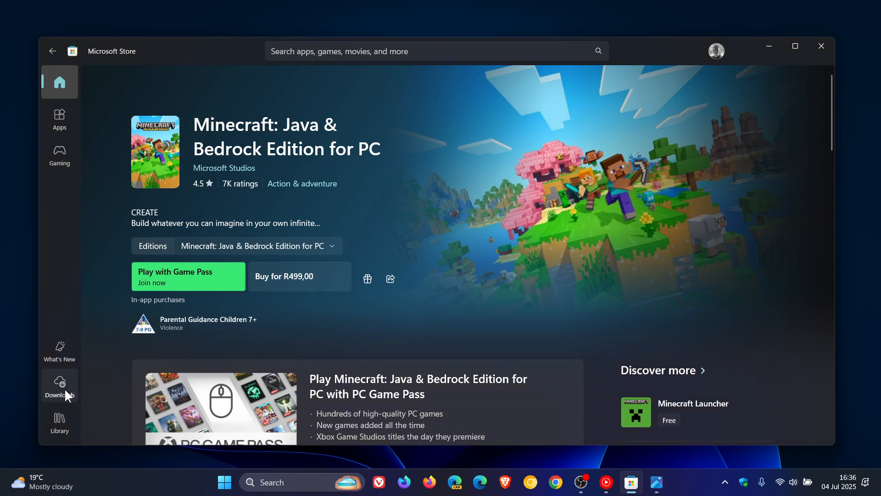
# Open Library from the sidebar to list acquired apps like HP Audio Center and Roblox.
pyautogui.click(60, 421)
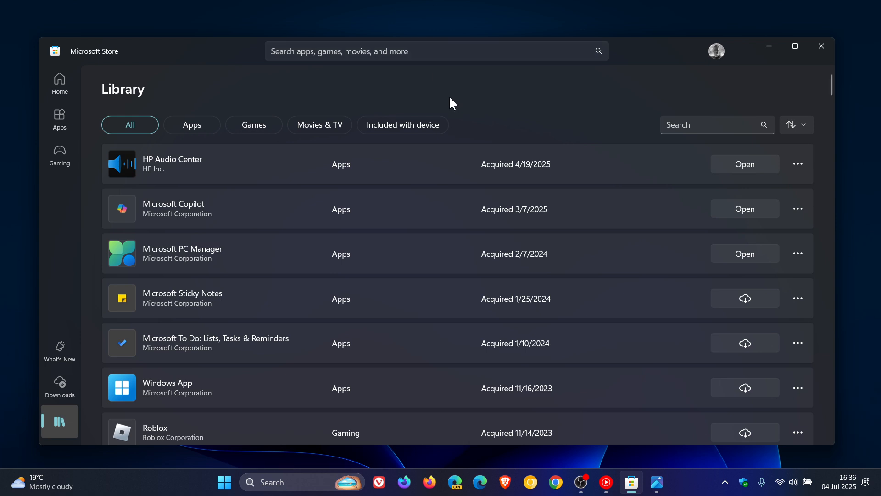
pyautogui.moveTo(641, 450)
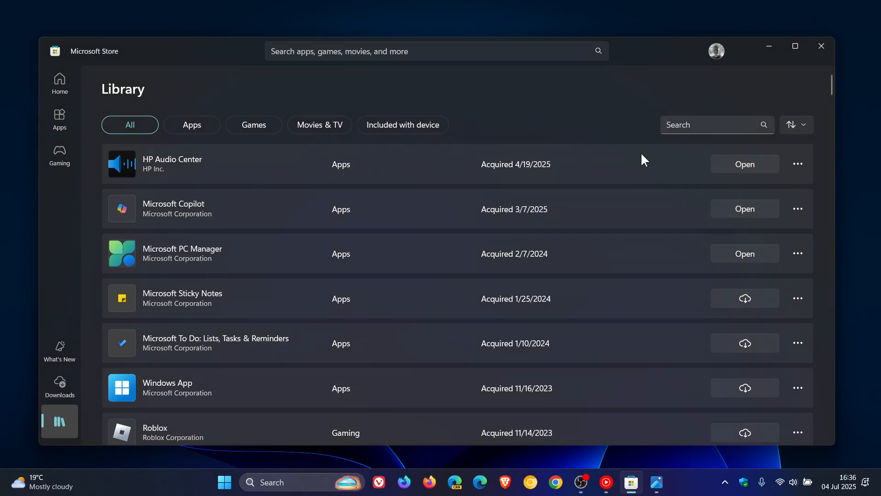
# Go back to the Store Home page, then close Microsoft Store to the desktop.
pyautogui.click(59, 81)
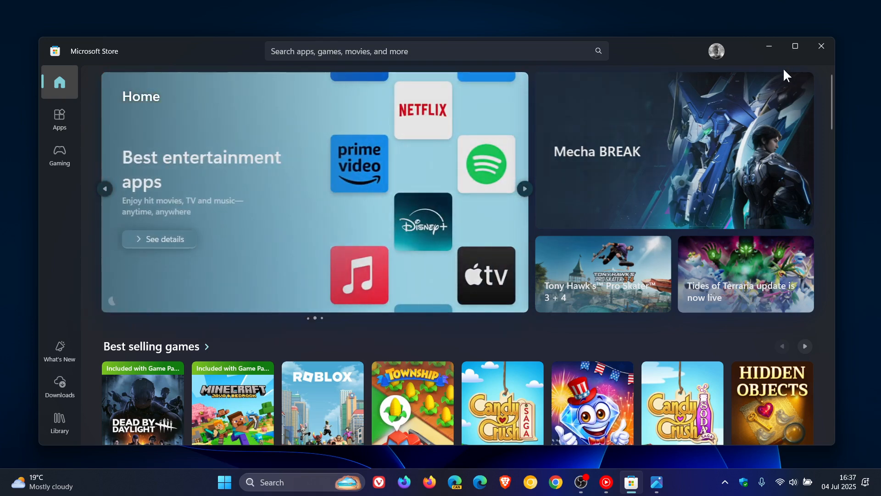
pyautogui.click(821, 46)
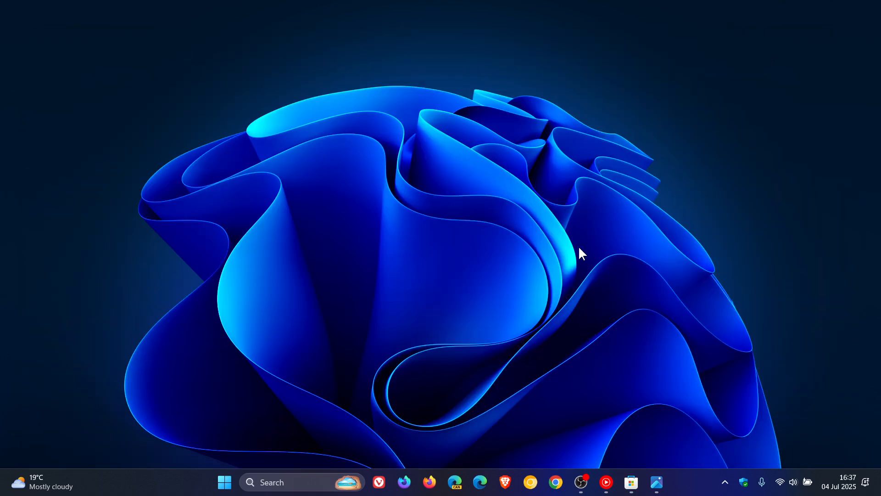